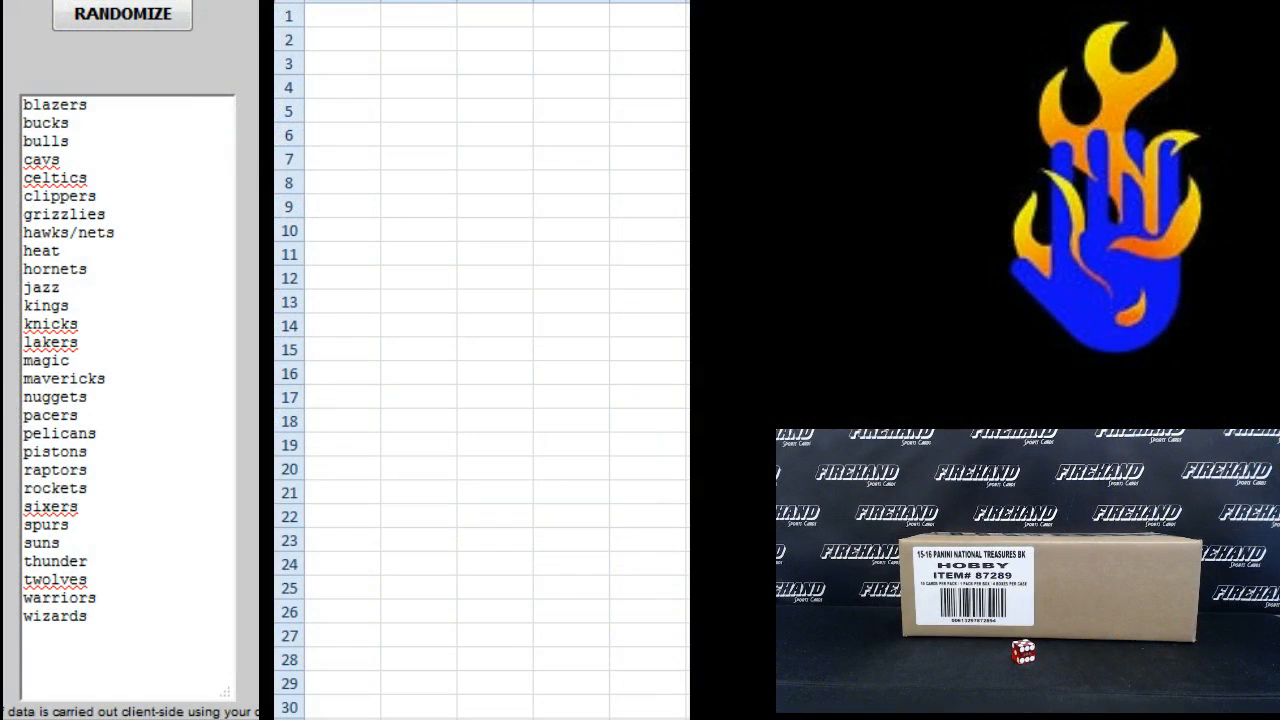
# Step: Randomize the pasted username list five times to get a well-shuffled order
pyautogui.click(121, 15)
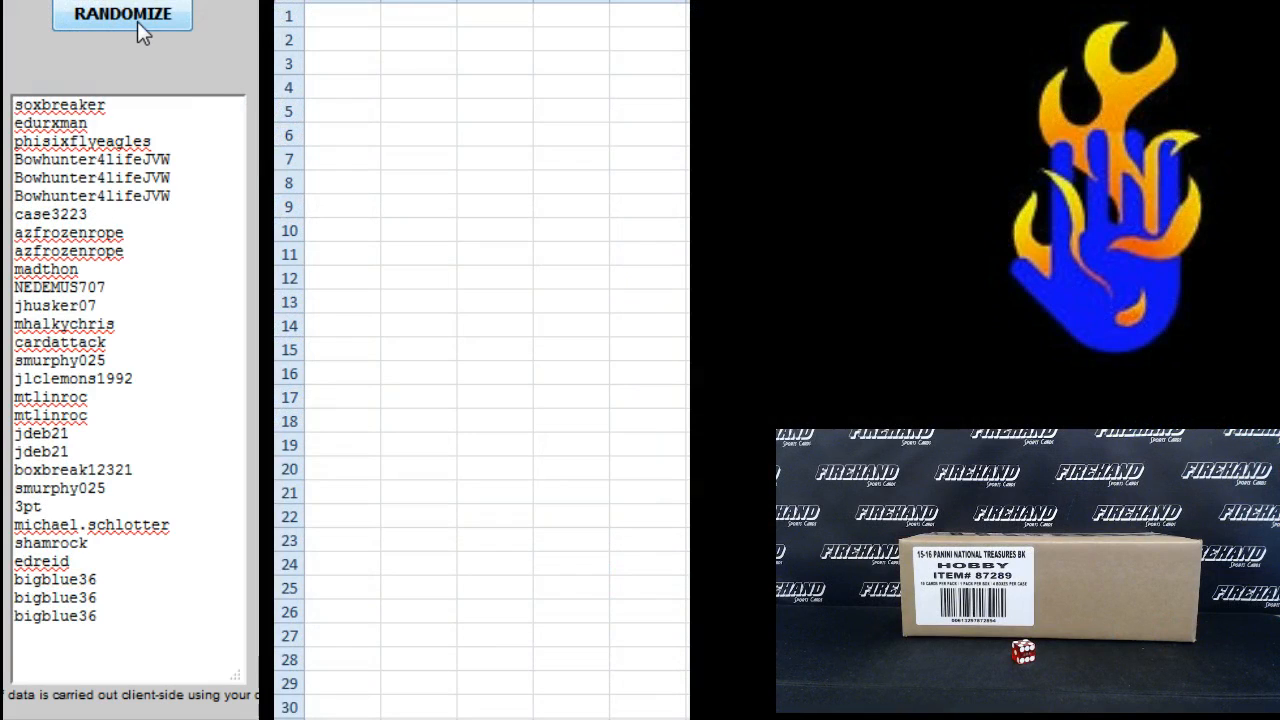
pyautogui.click(122, 15)
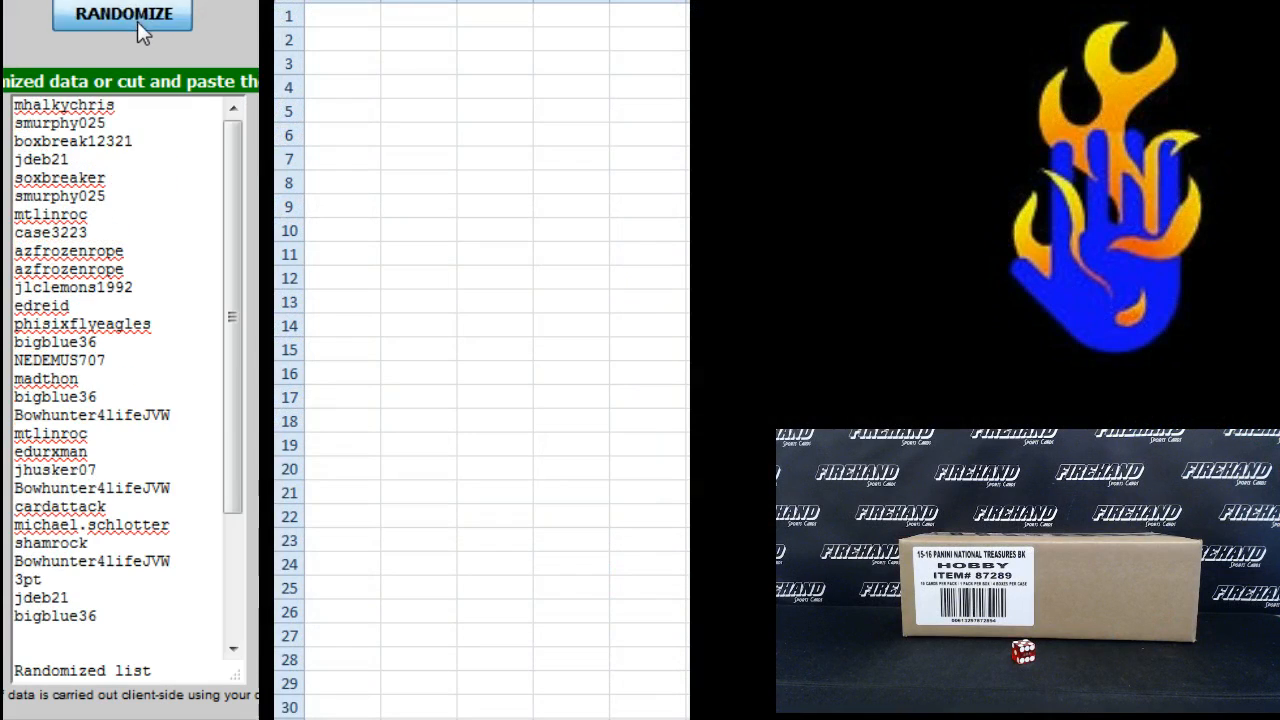
pyautogui.click(122, 16)
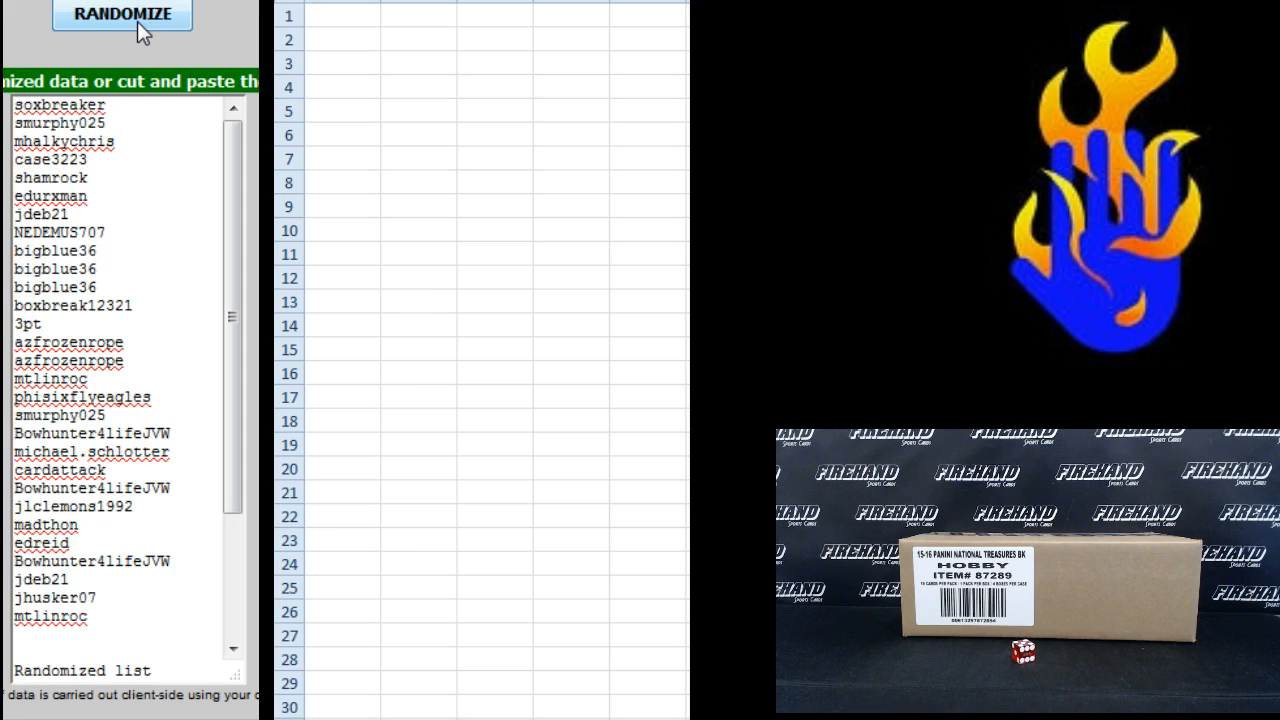
pyautogui.click(121, 16)
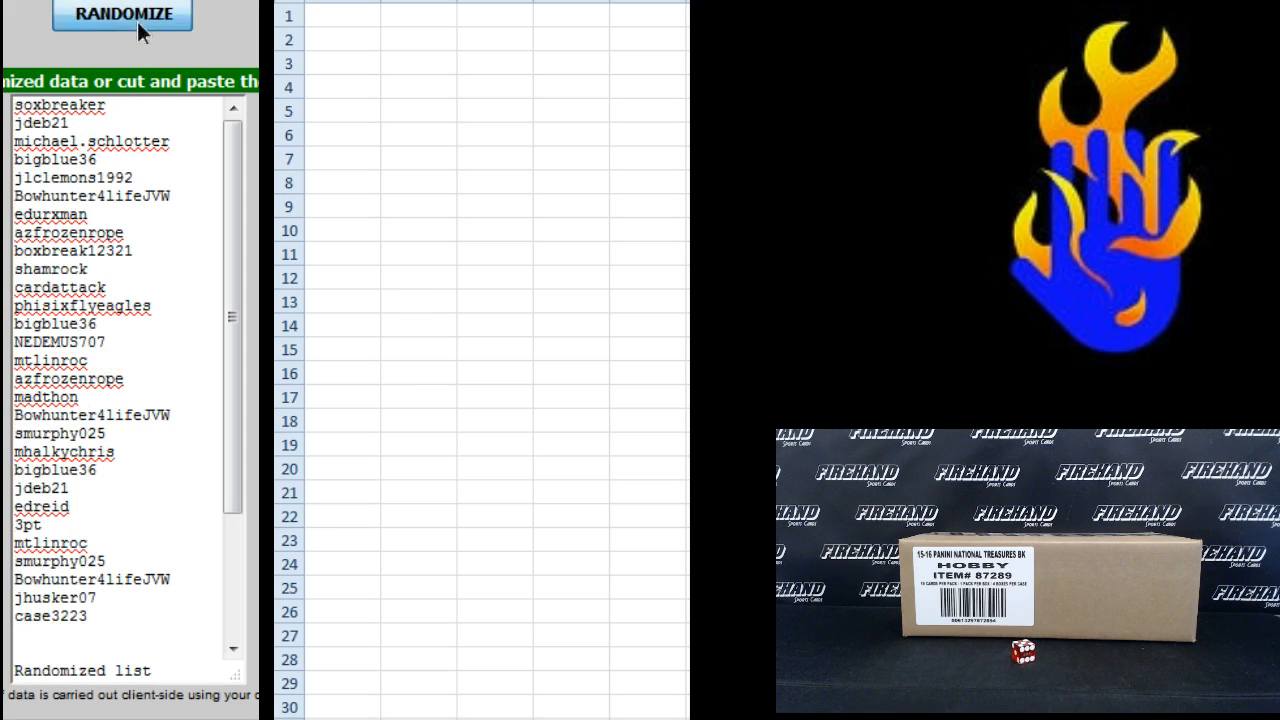
pyautogui.click(122, 15)
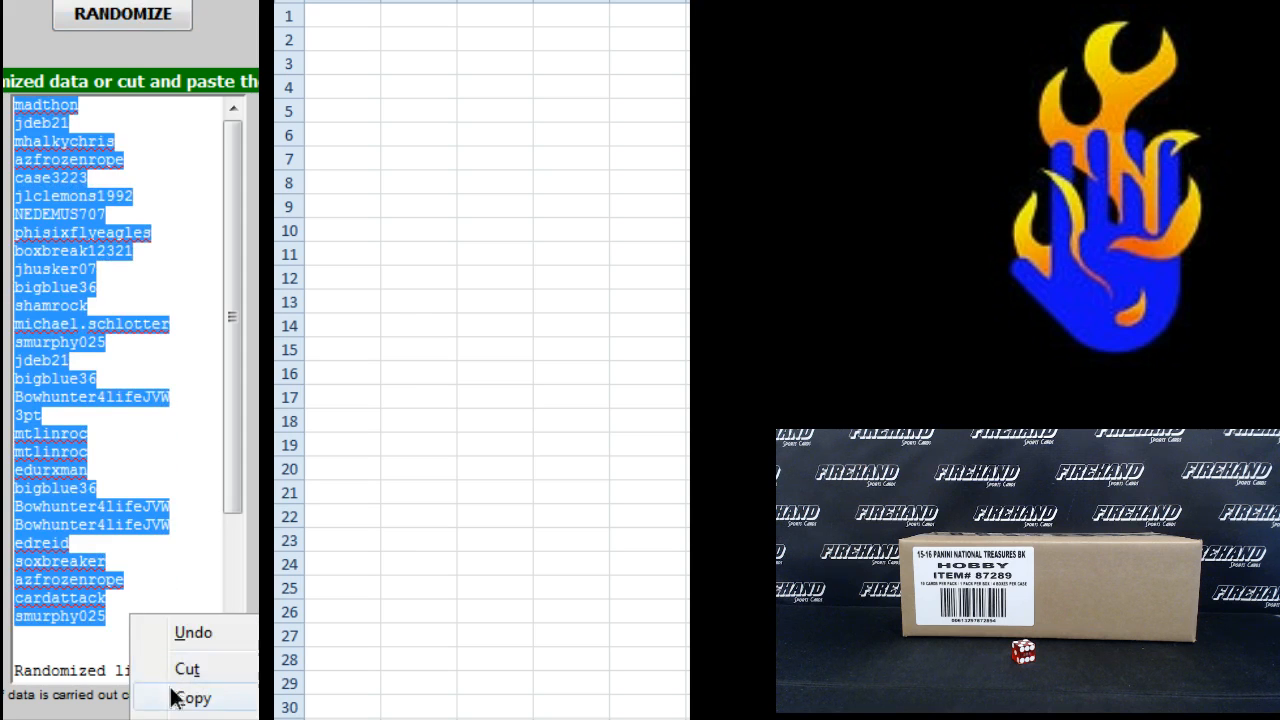
# Step: Paste the shuffled usernames into A1 so they fill rows 1–29, then widen column A
pyautogui.rightClick(340, 15)
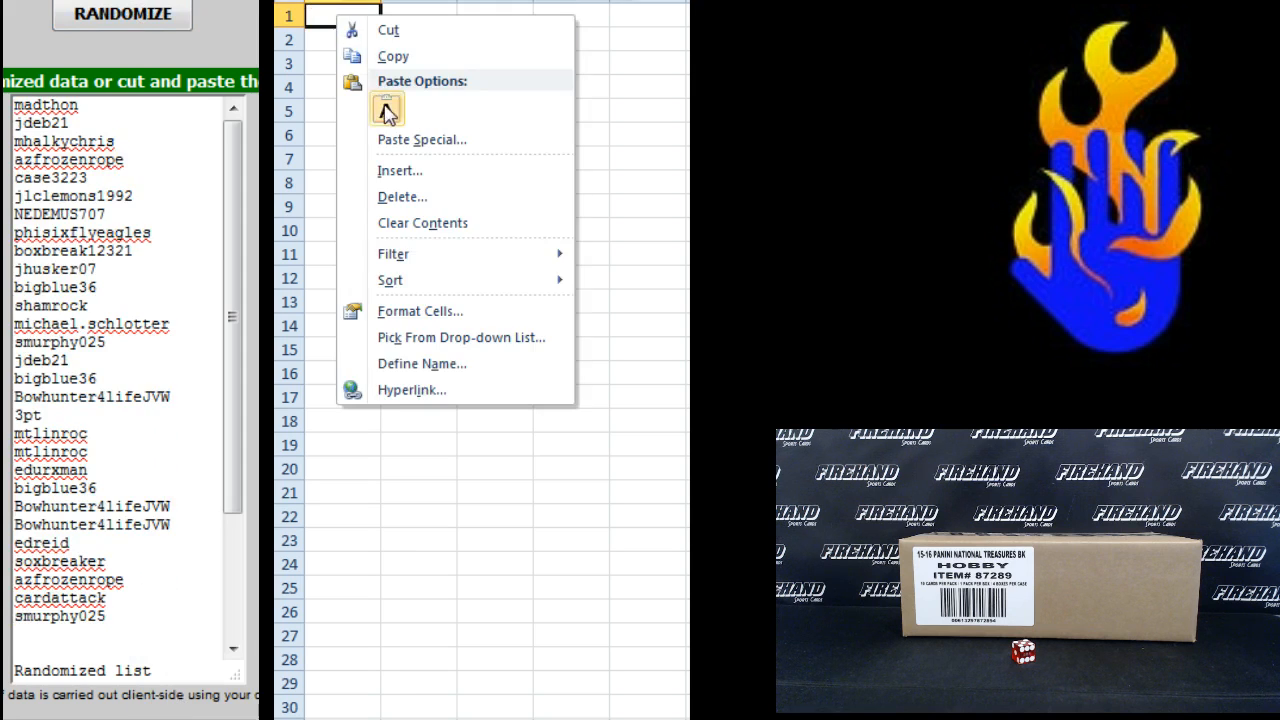
pyautogui.click(387, 108)
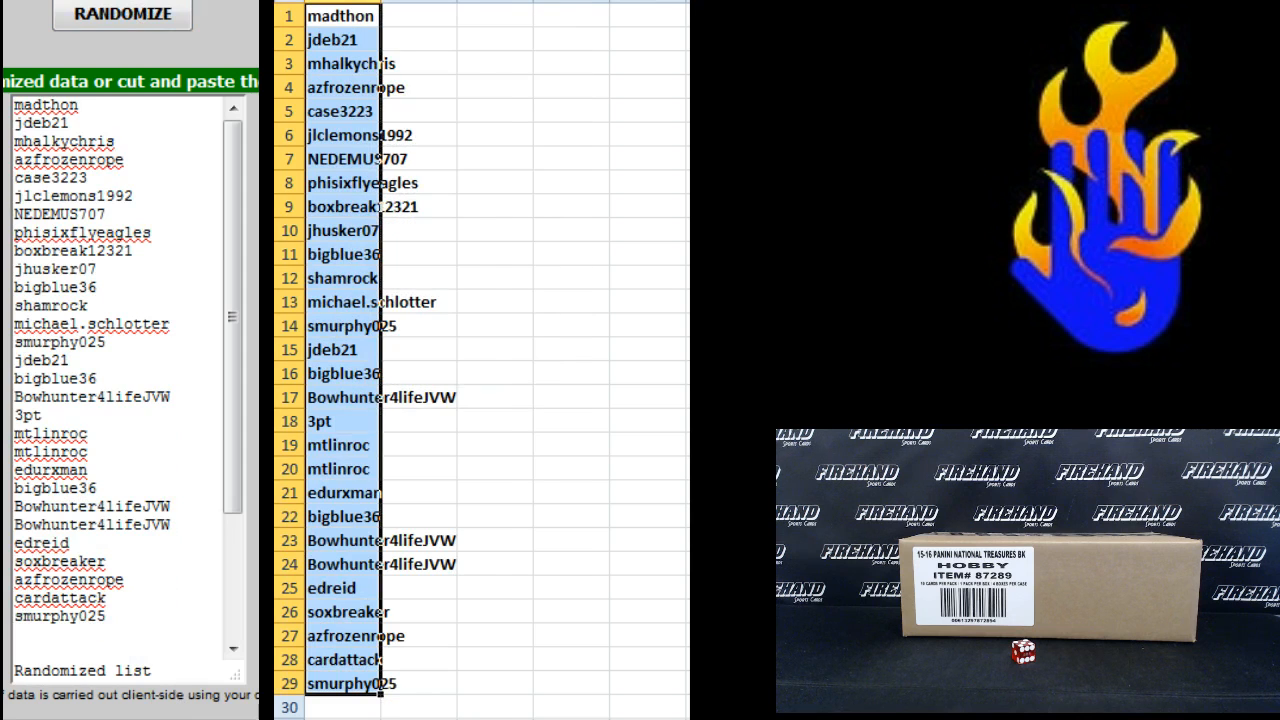
pyautogui.click(501, 15)
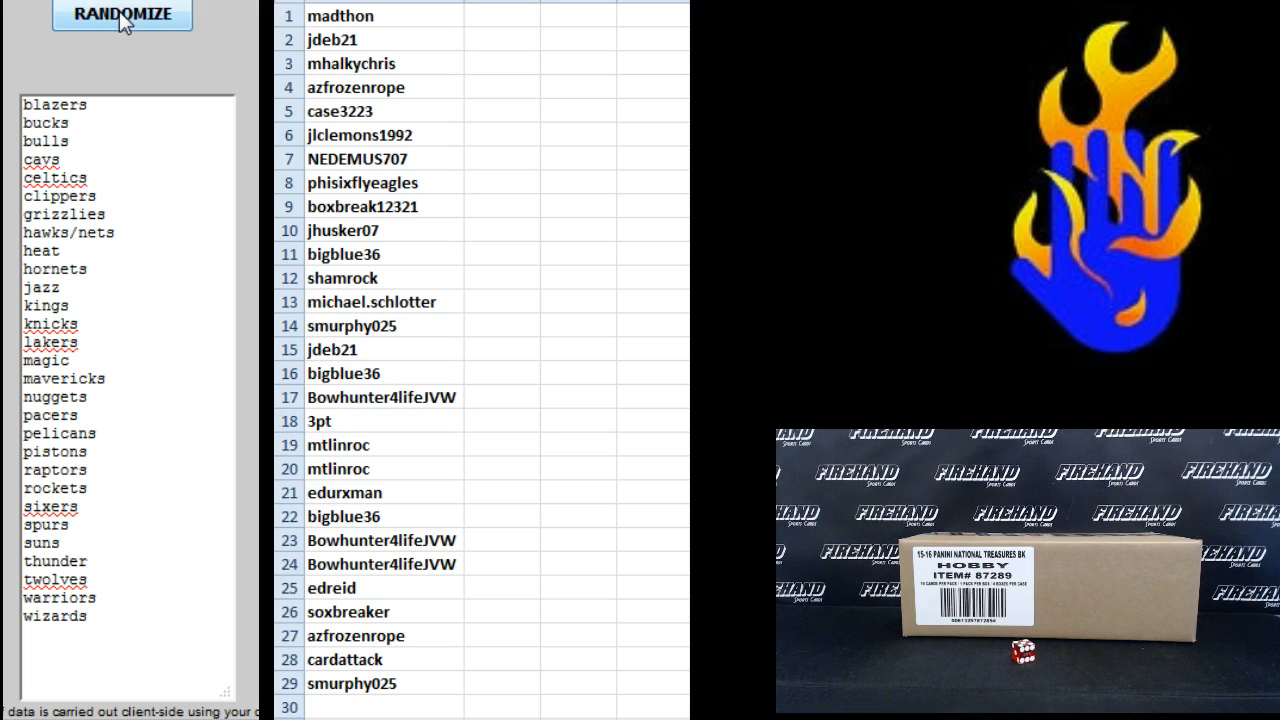
# Step: Randomize the NBA team name list four times to get a shuffled order
pyautogui.click(121, 15)
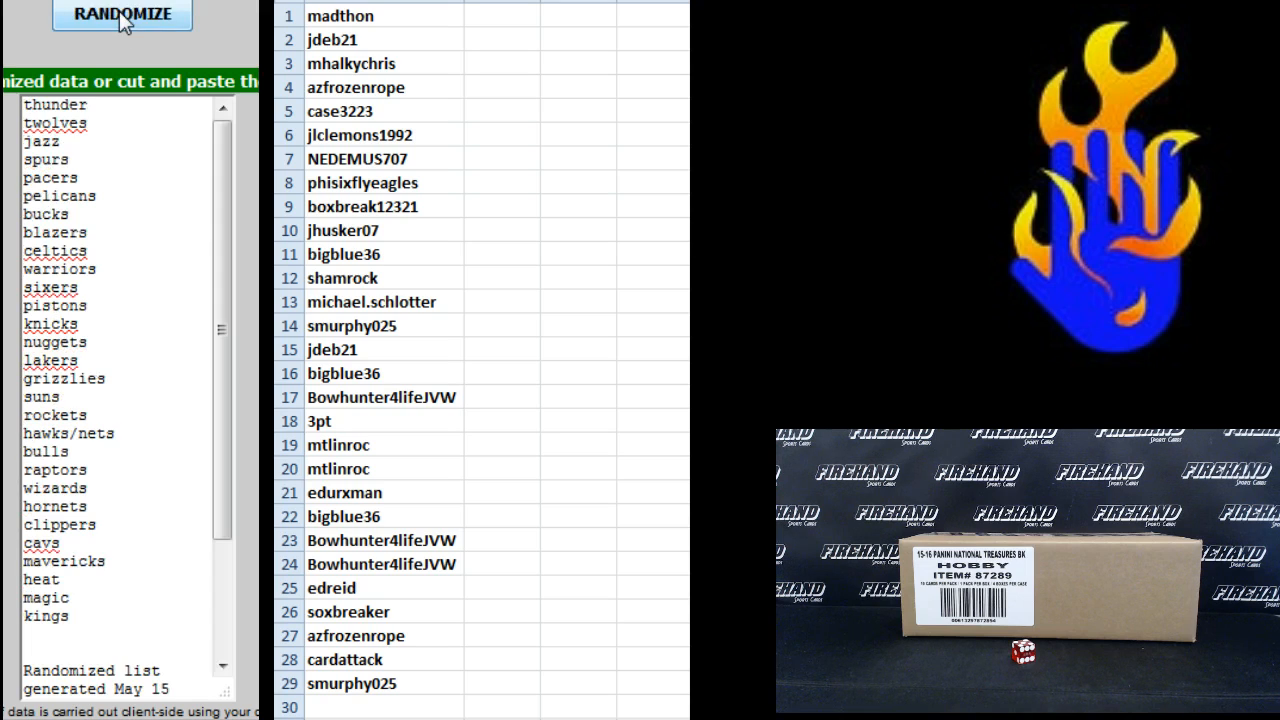
pyautogui.click(121, 15)
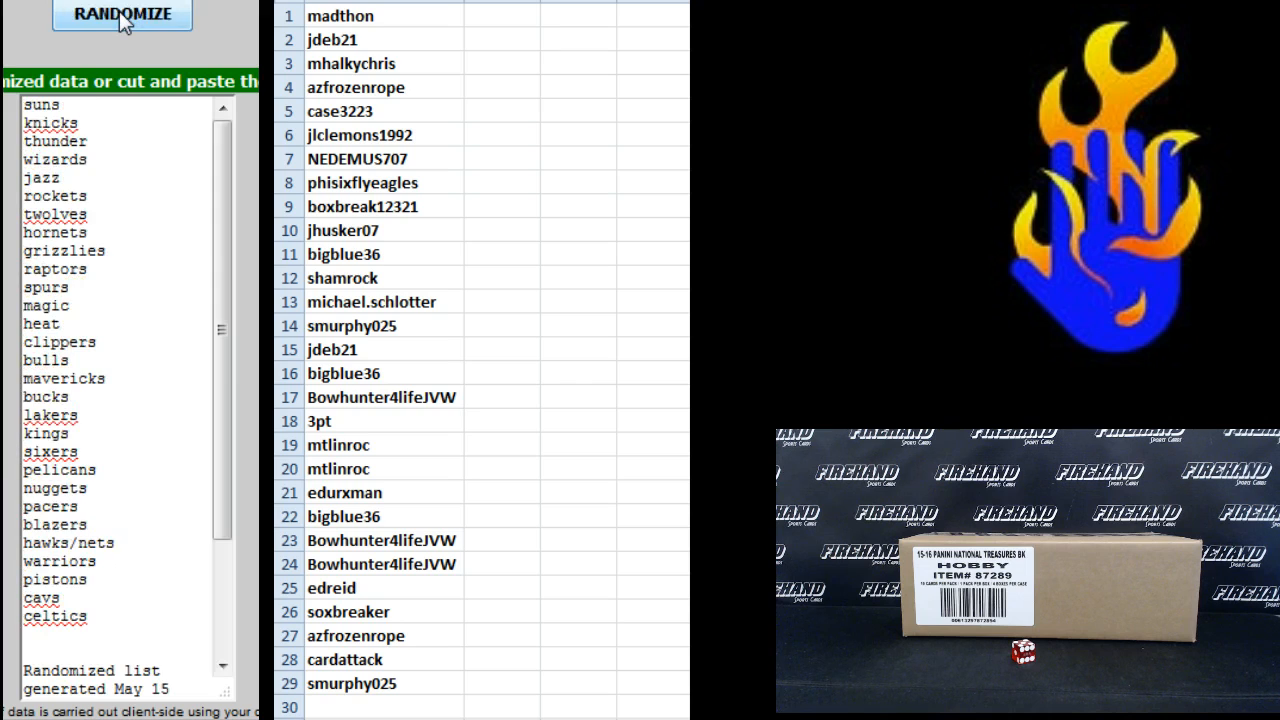
pyautogui.click(121, 15)
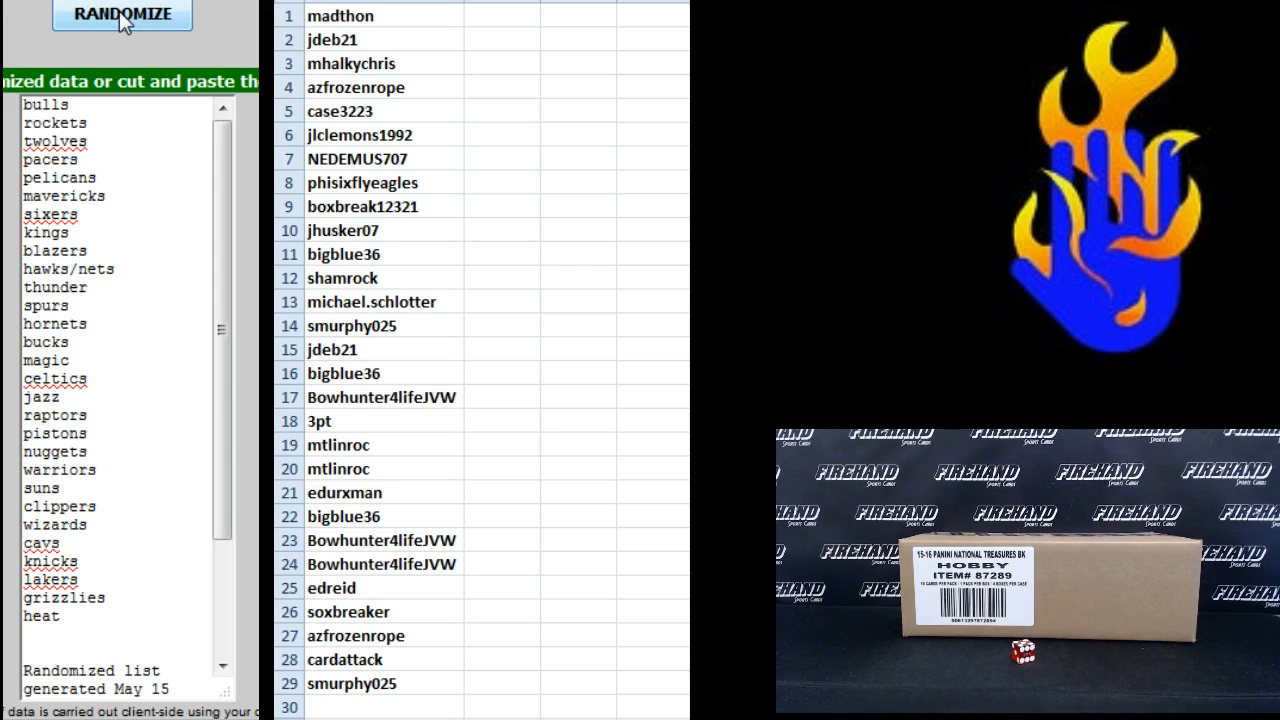
pyautogui.click(121, 15)
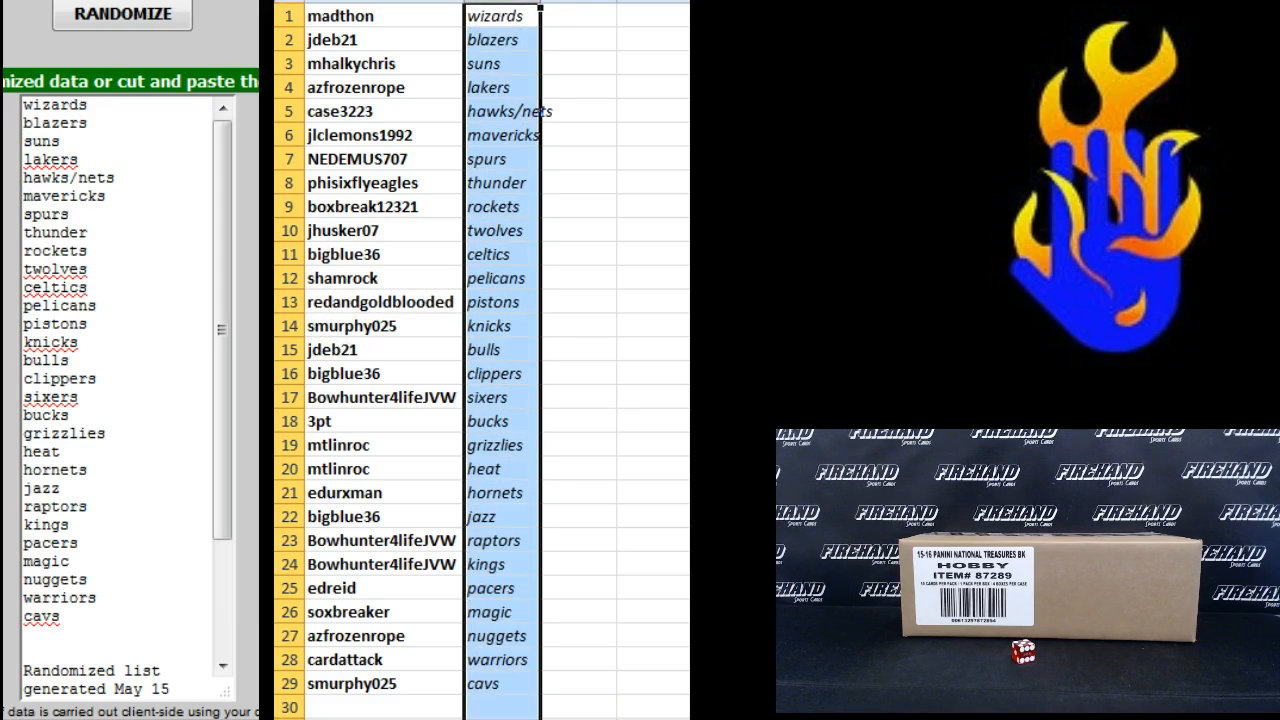
pyautogui.click(513, 15)
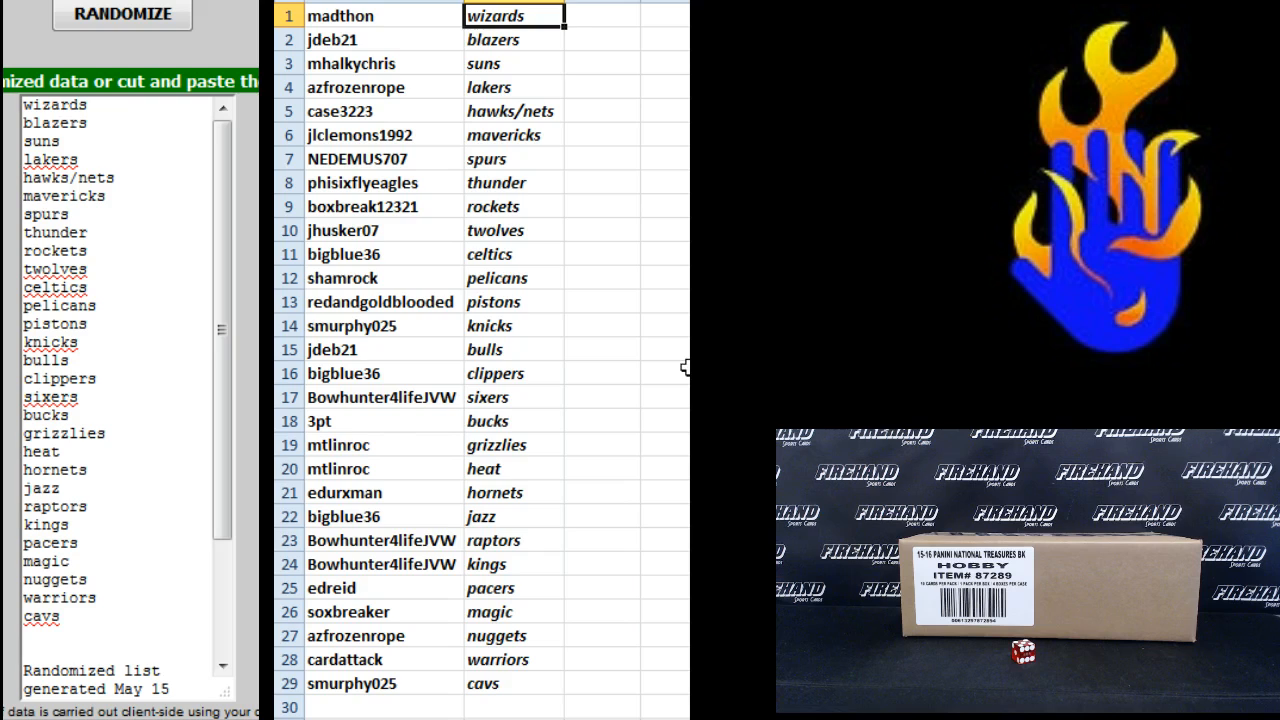
pyautogui.click(513, 63)
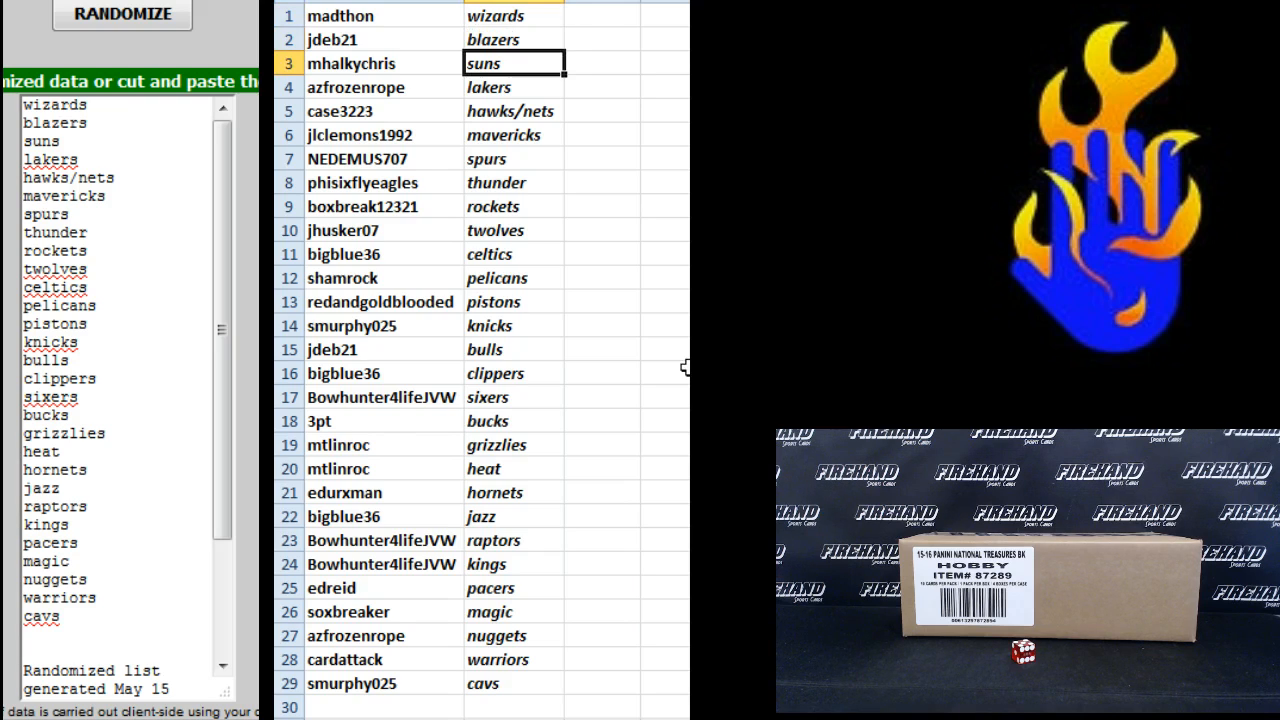
pyautogui.click(513, 87)
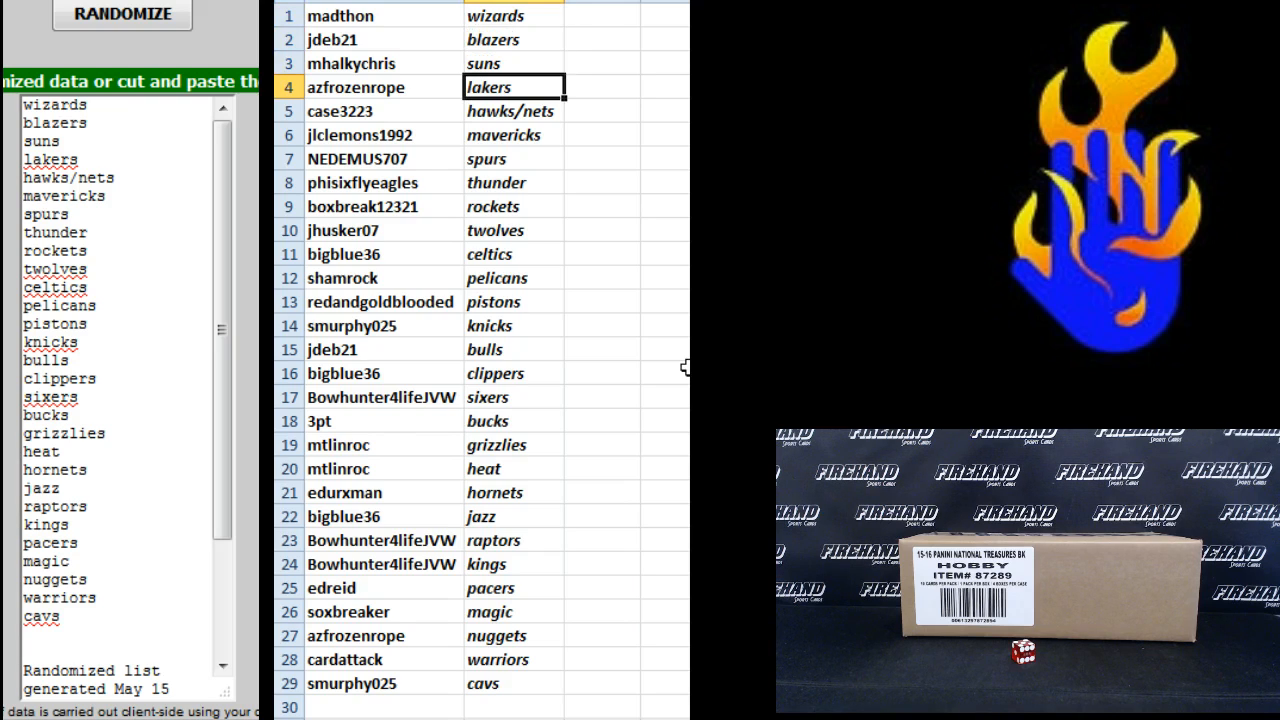
pyautogui.click(513, 111)
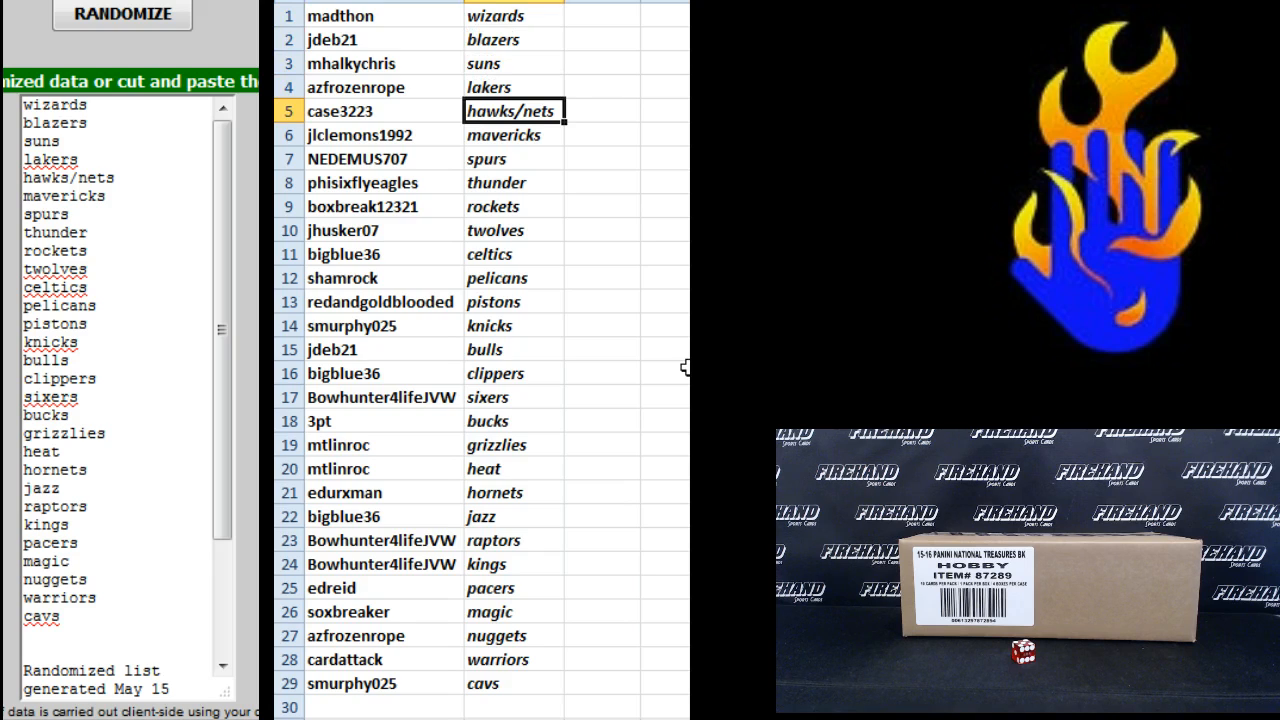
pyautogui.click(512, 158)
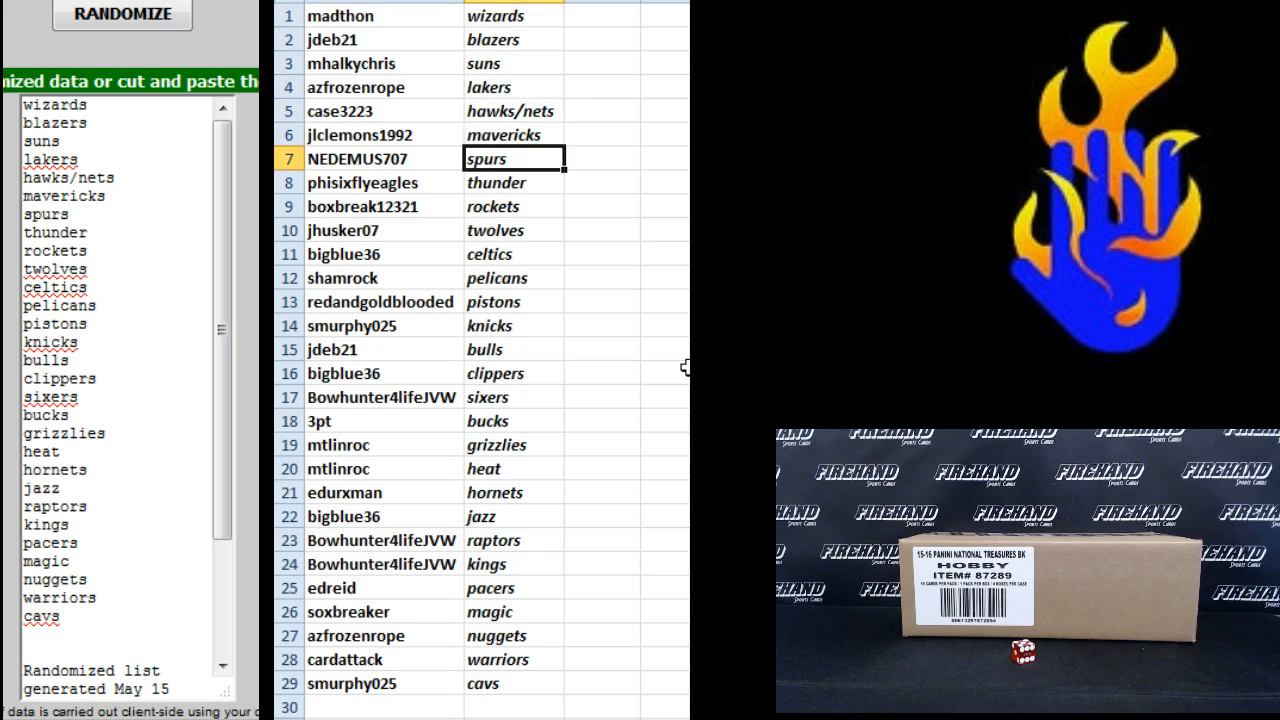
pyautogui.click(513, 182)
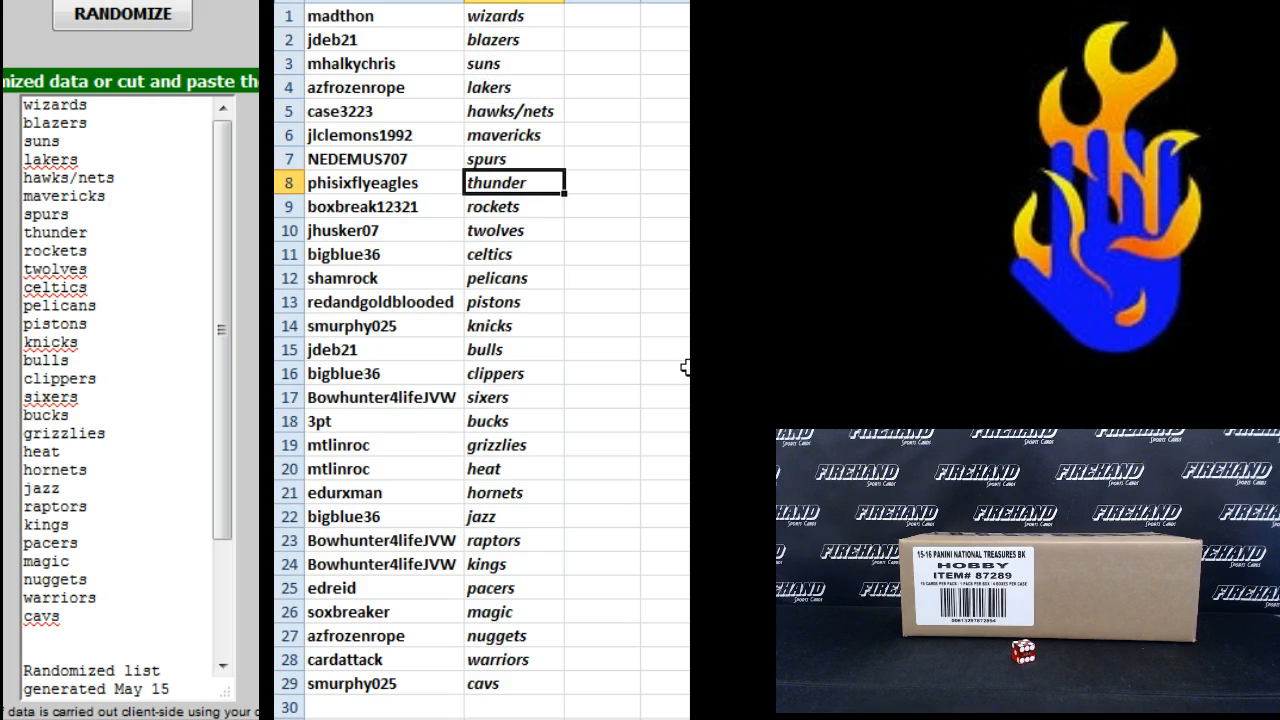
pyautogui.click(513, 206)
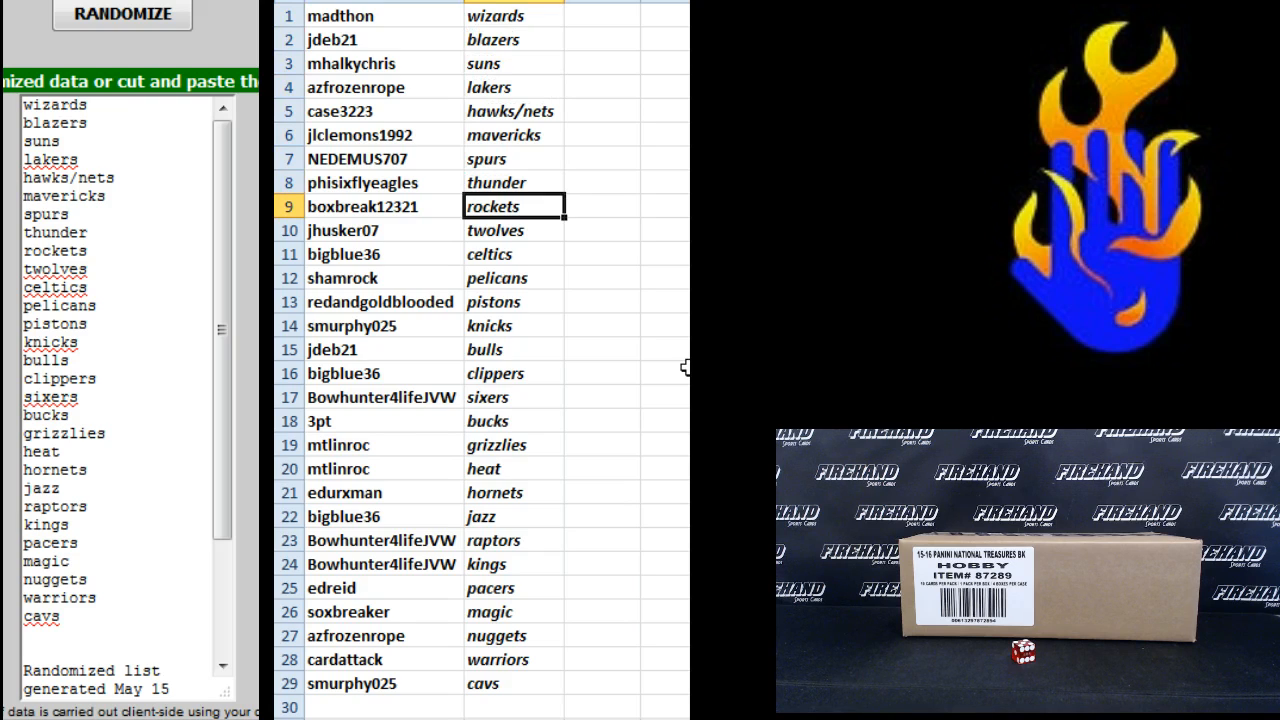
pyautogui.click(513, 230)
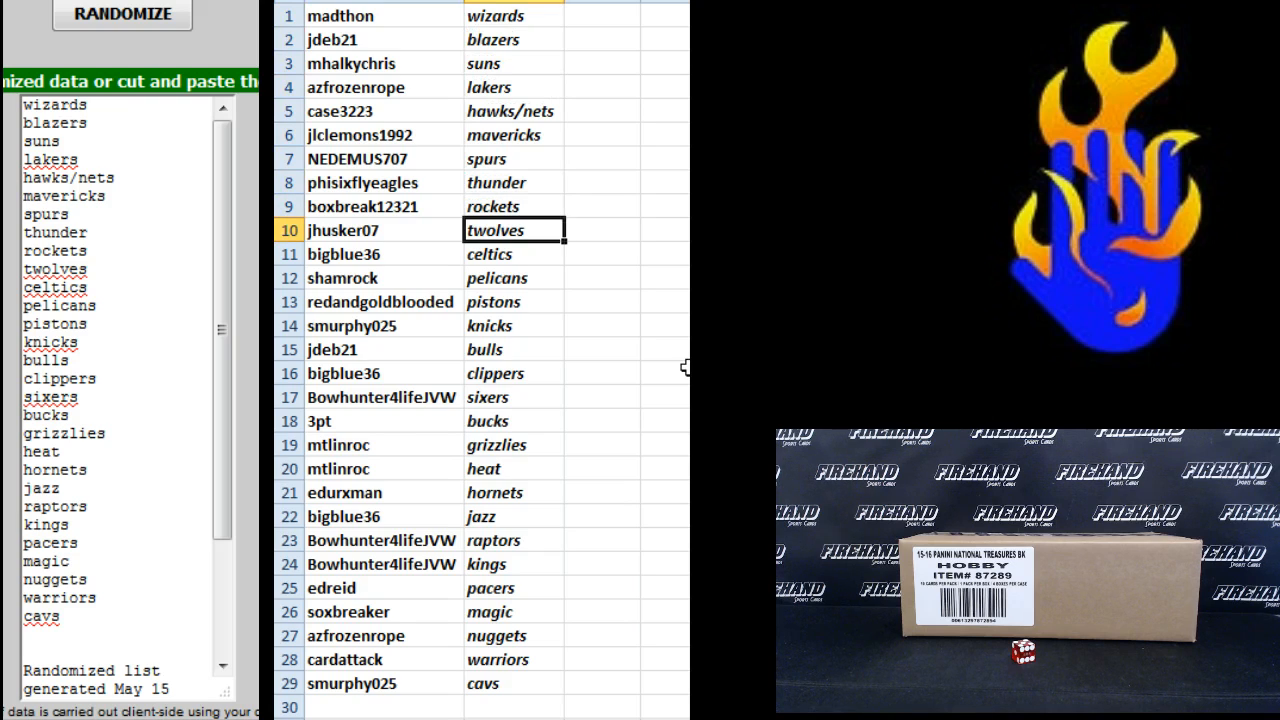
pyautogui.click(514, 278)
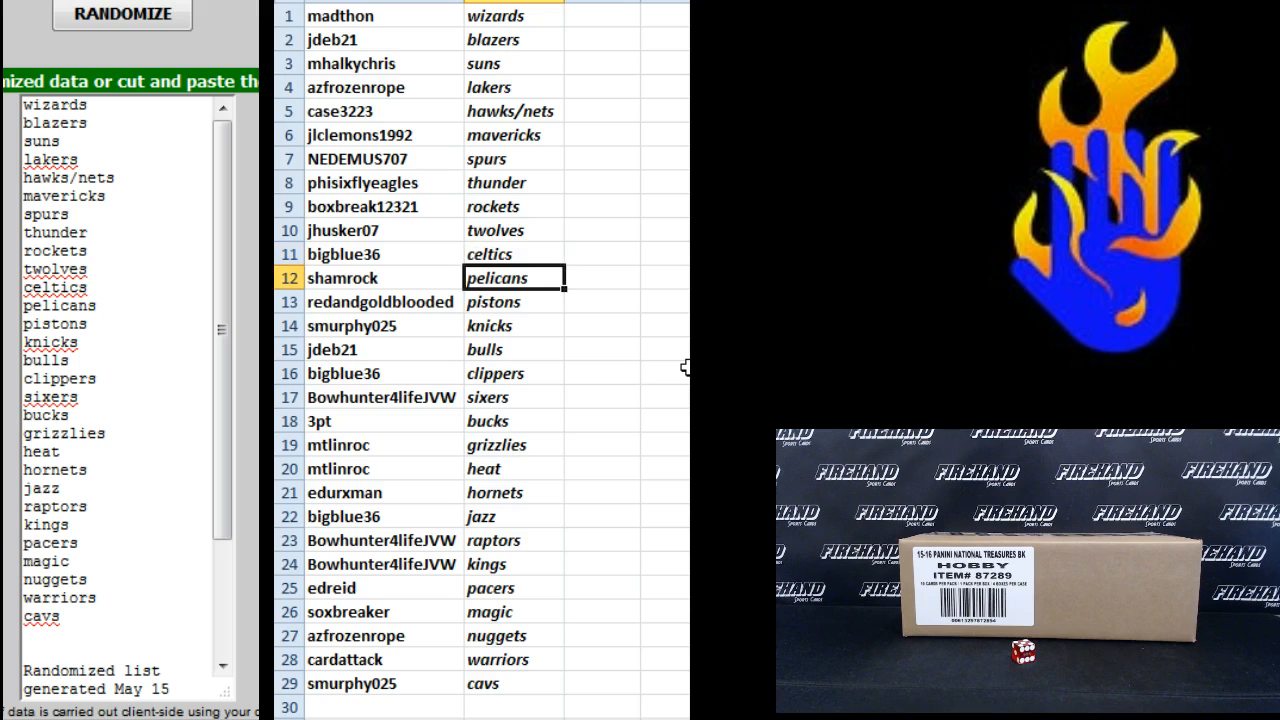
pyautogui.click(513, 301)
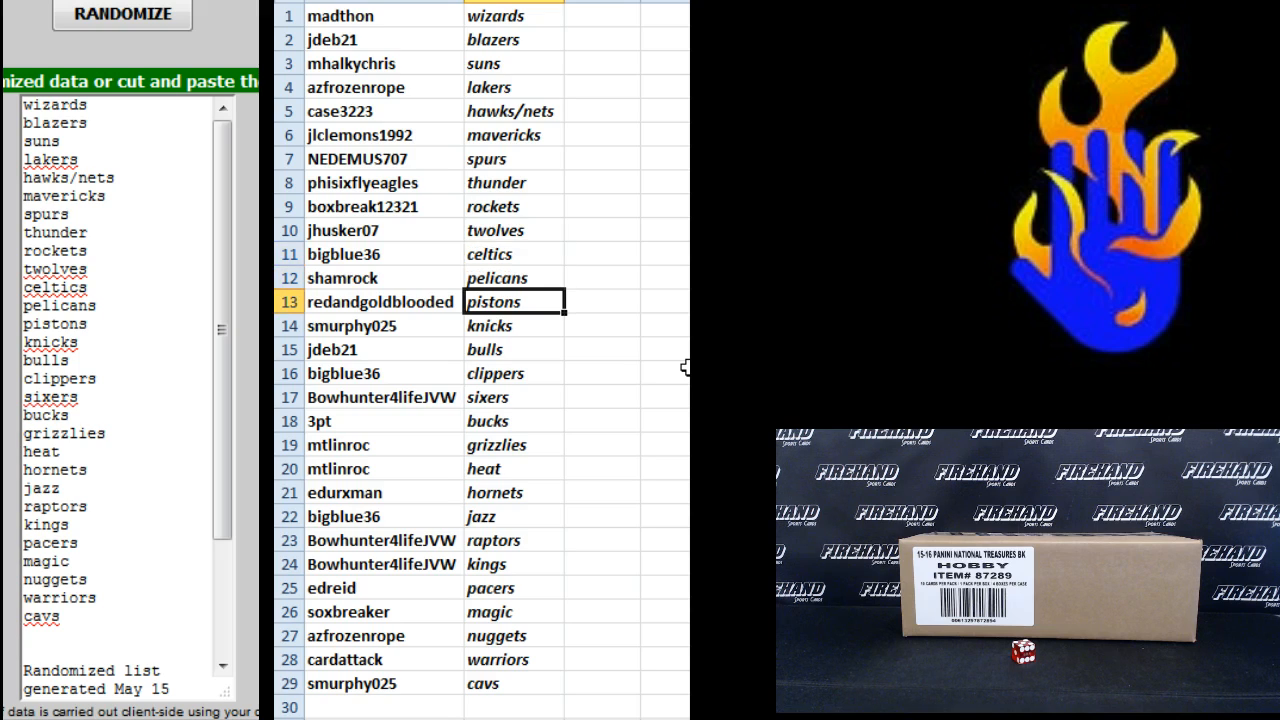
pyautogui.click(513, 325)
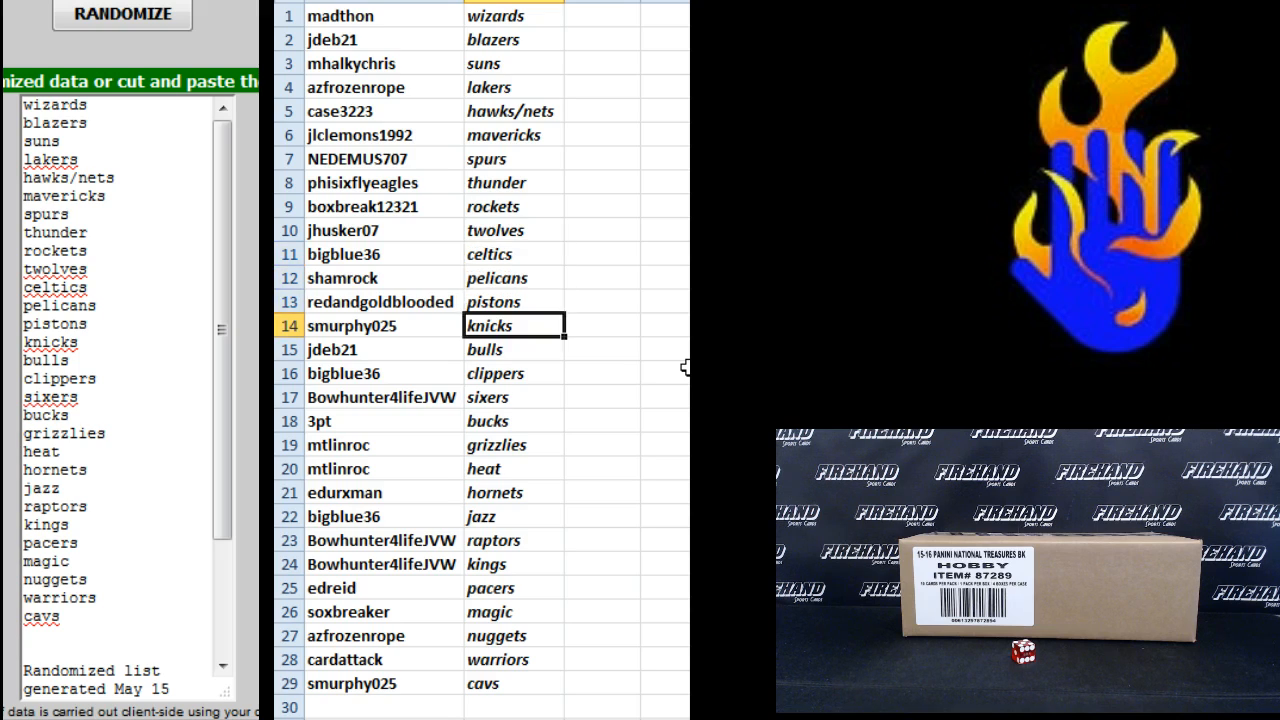
pyautogui.click(513, 349)
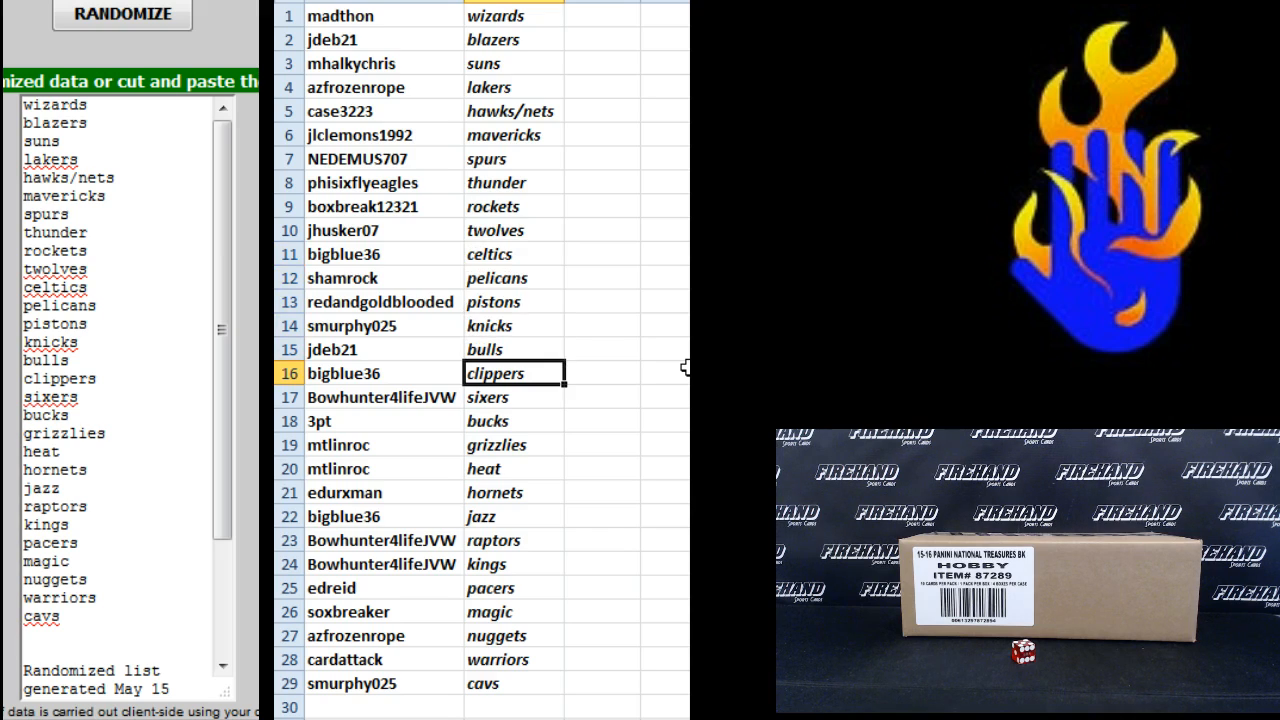
pyautogui.click(514, 397)
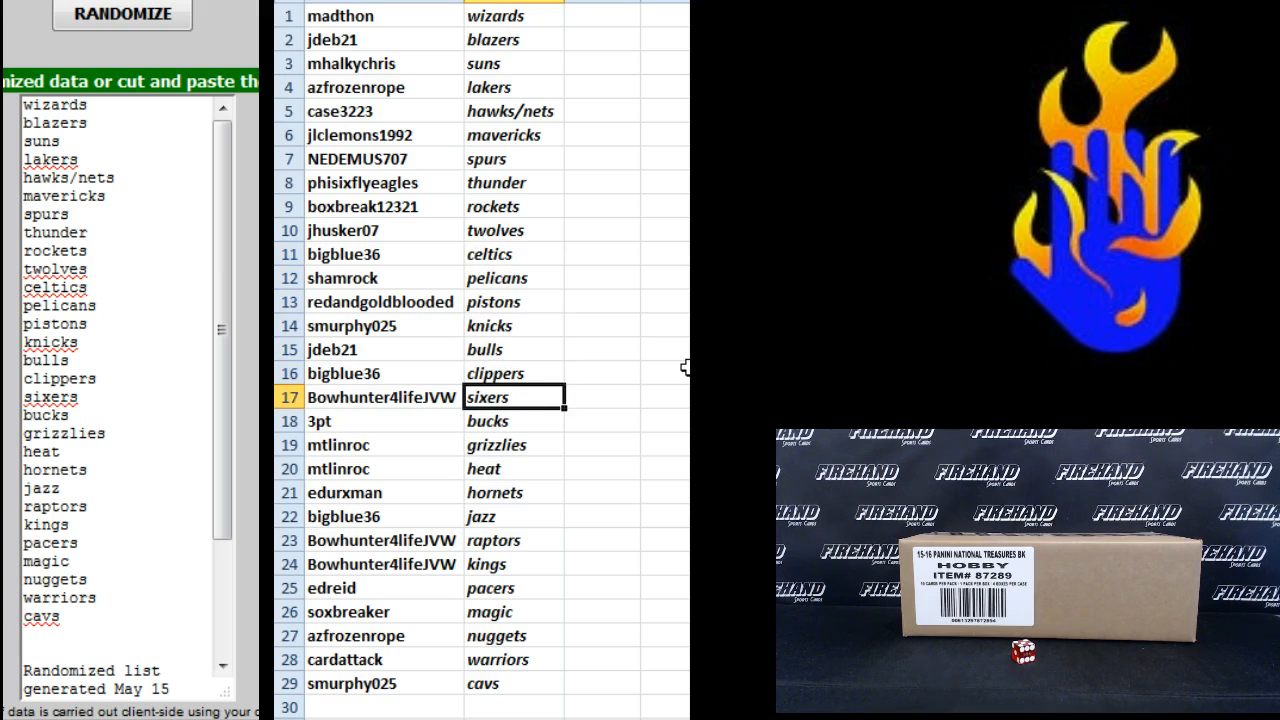
pyautogui.click(513, 420)
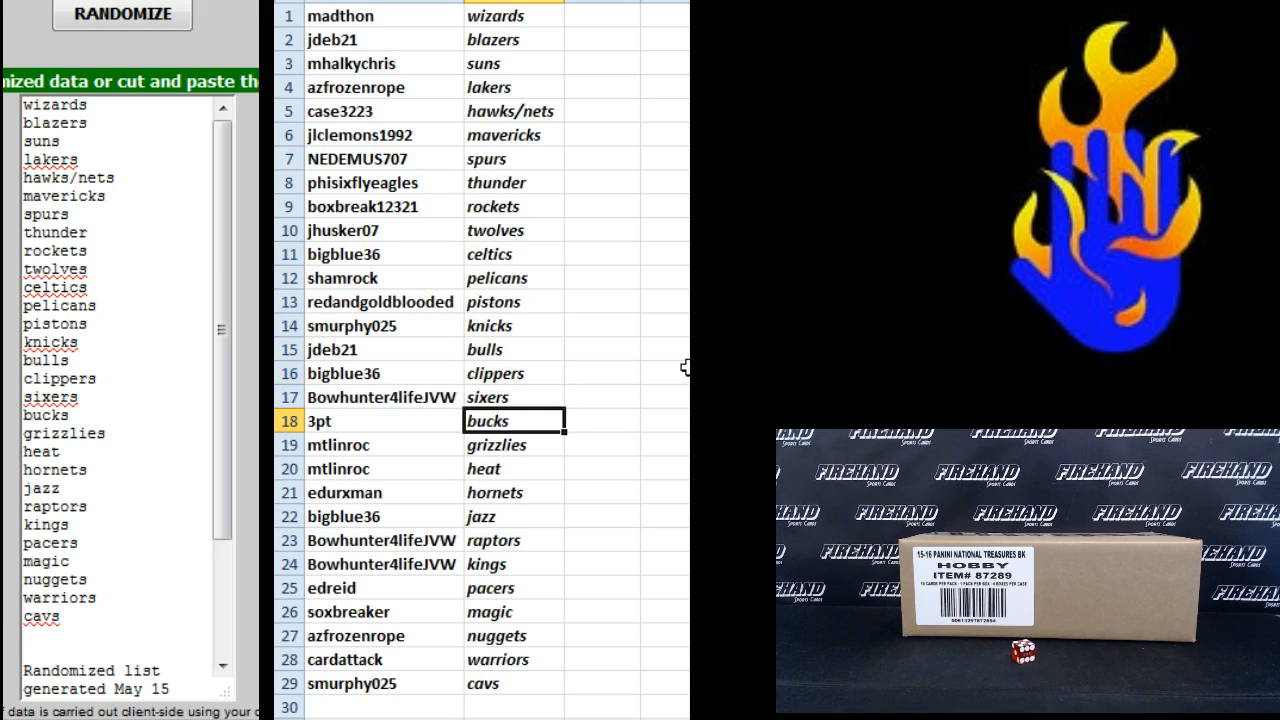
pyautogui.click(513, 444)
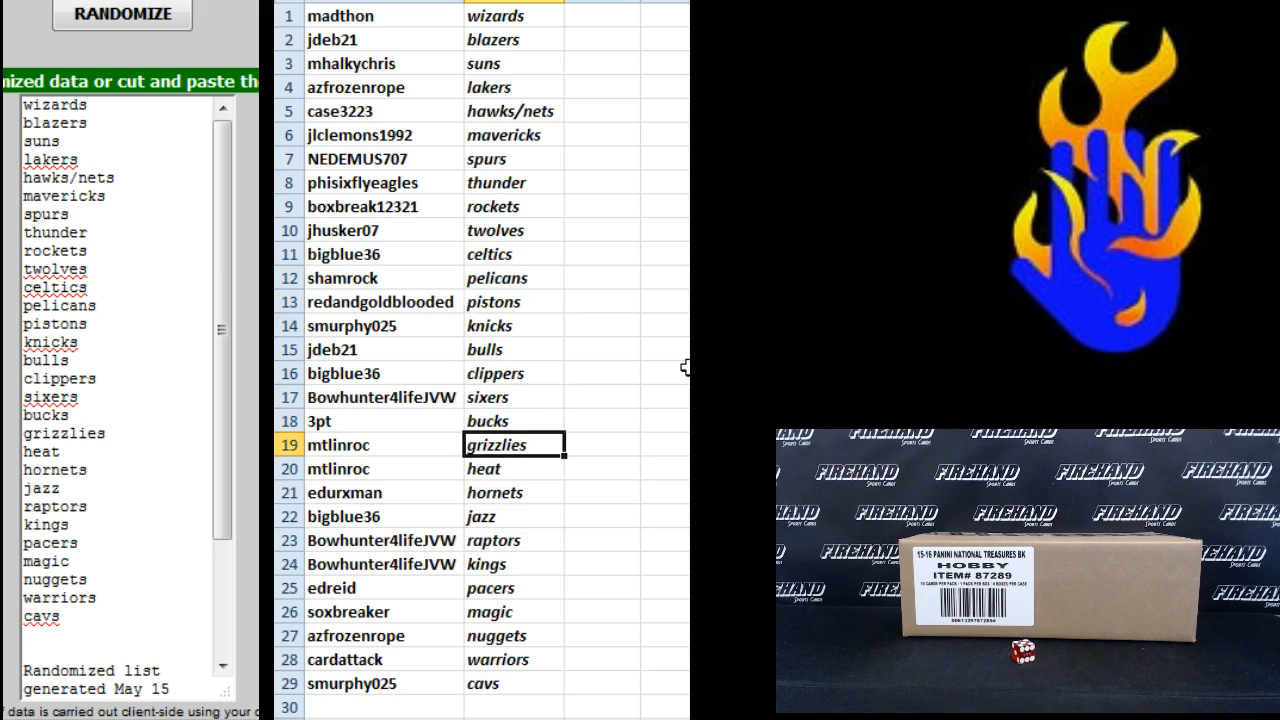
pyautogui.click(513, 468)
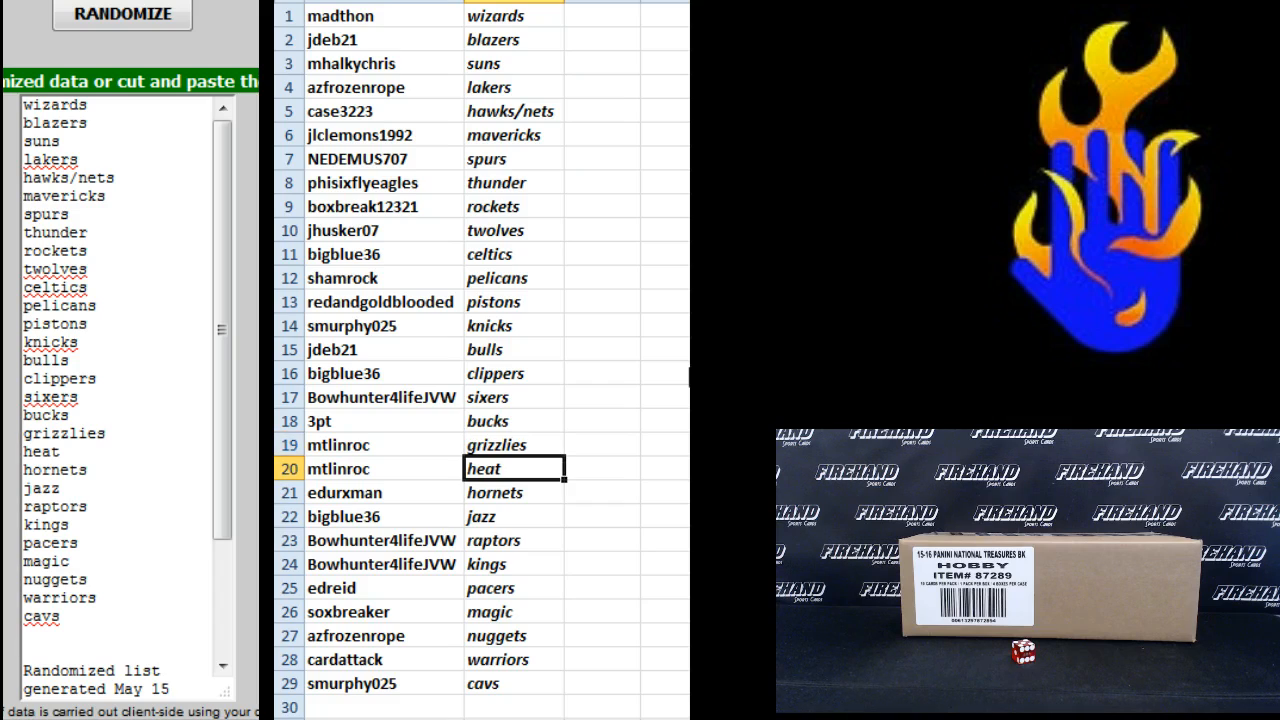
pyautogui.click(514, 492)
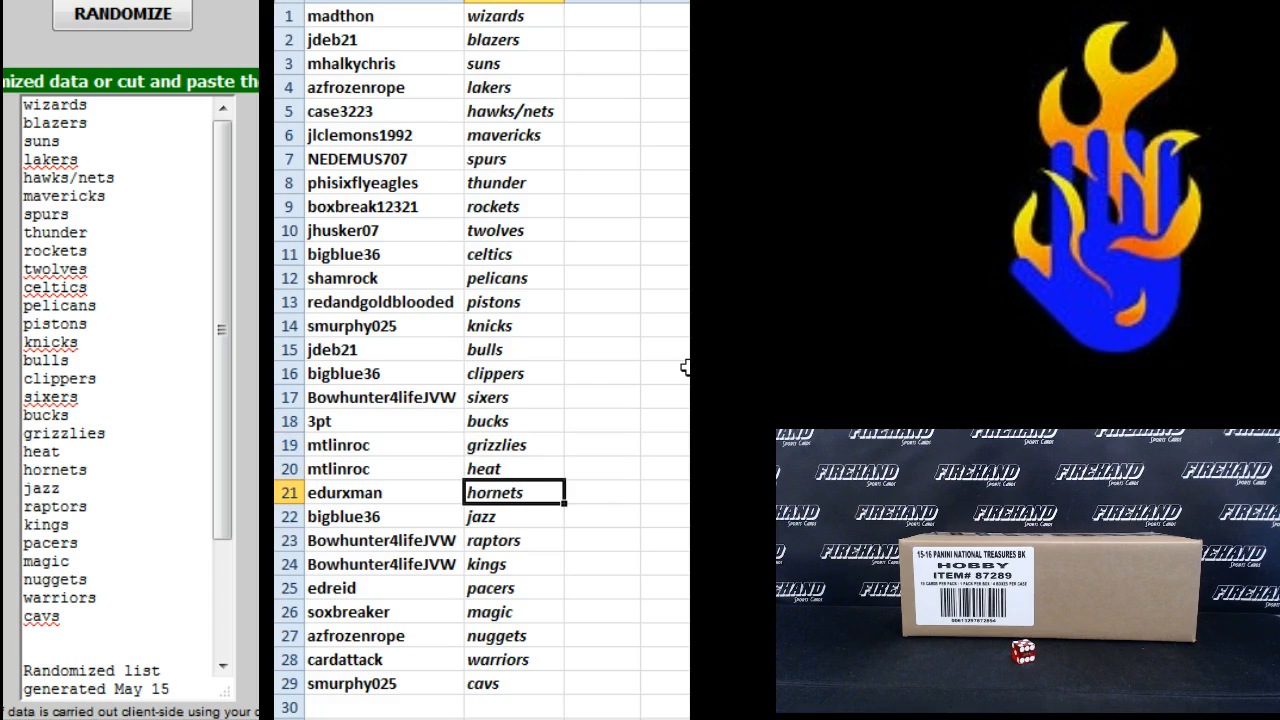
pyautogui.click(513, 540)
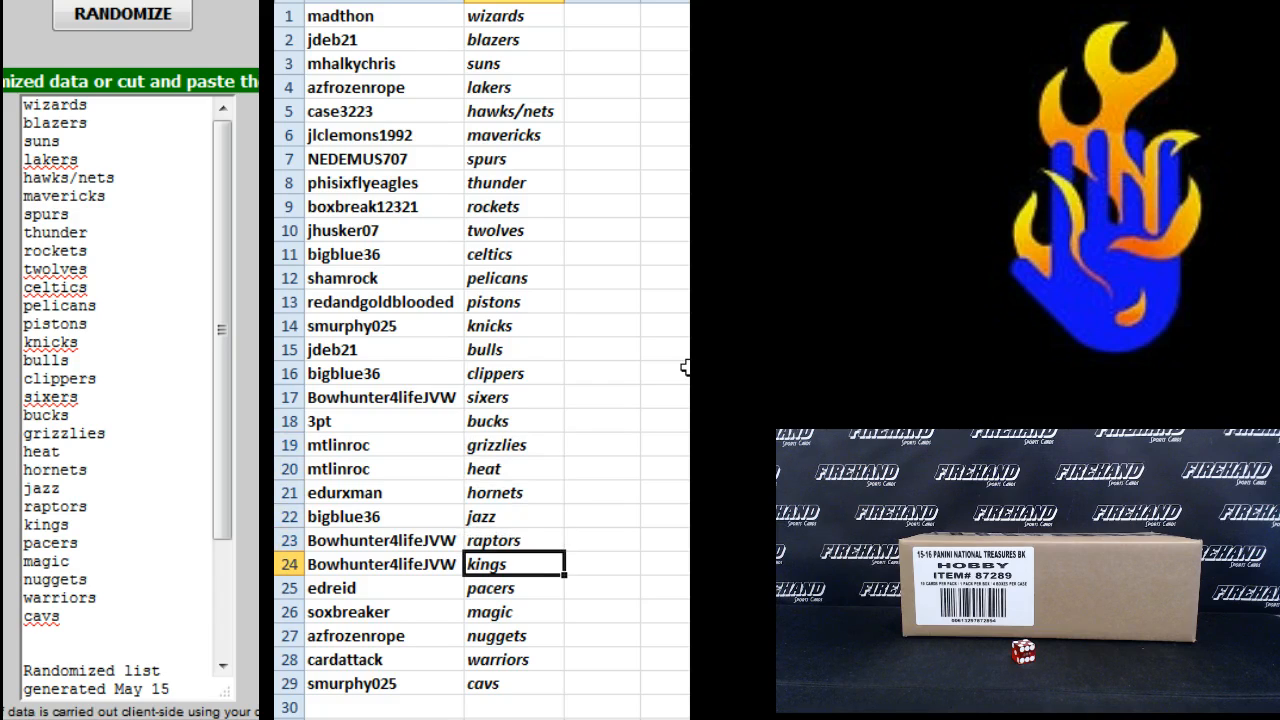
pyautogui.click(514, 611)
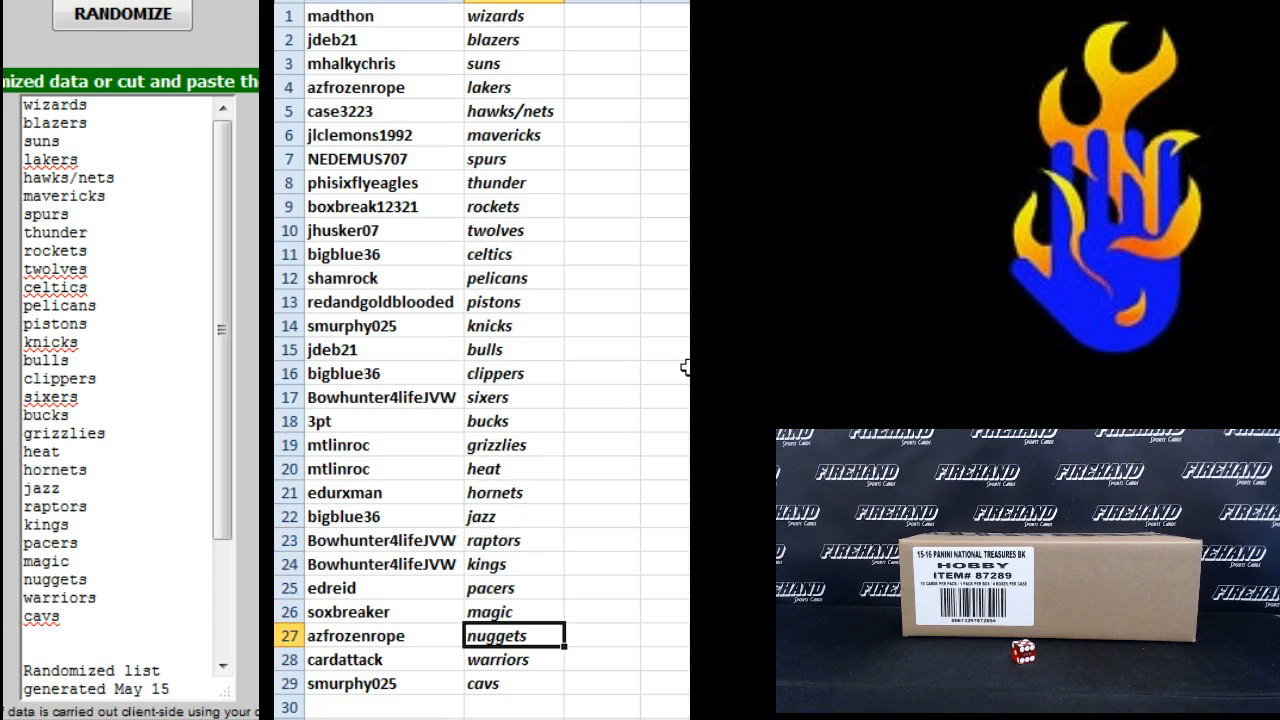
pyautogui.click(513, 659)
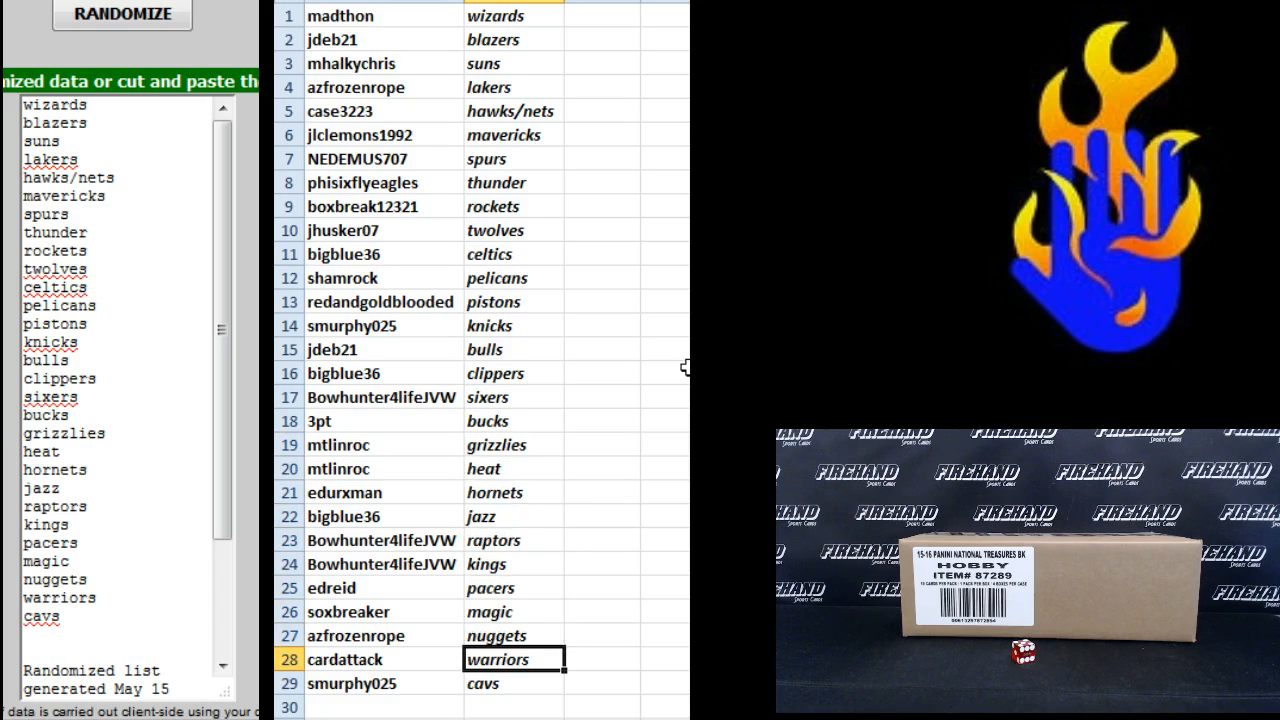
pyautogui.click(513, 683)
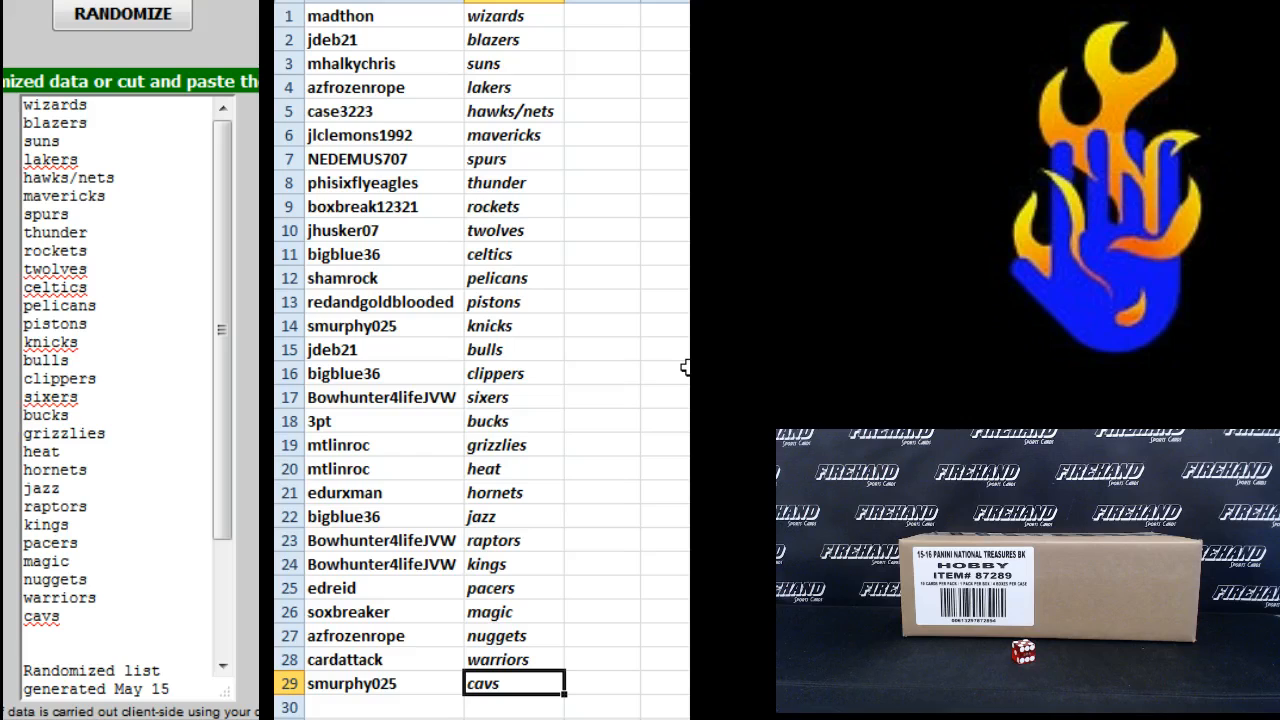